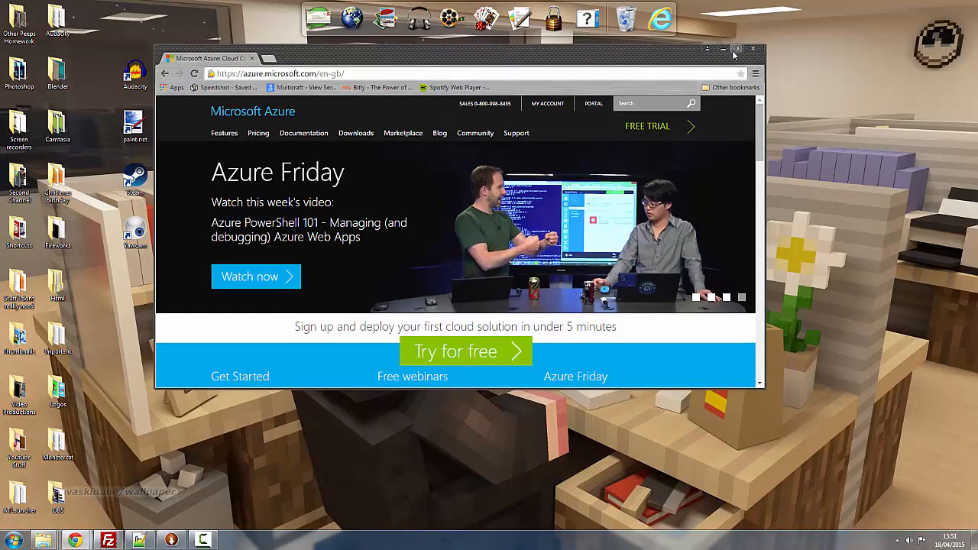
- Maximize the browser and go to MY ACCOUNT, reaching the Azure sign-in page
left_click(744, 47)
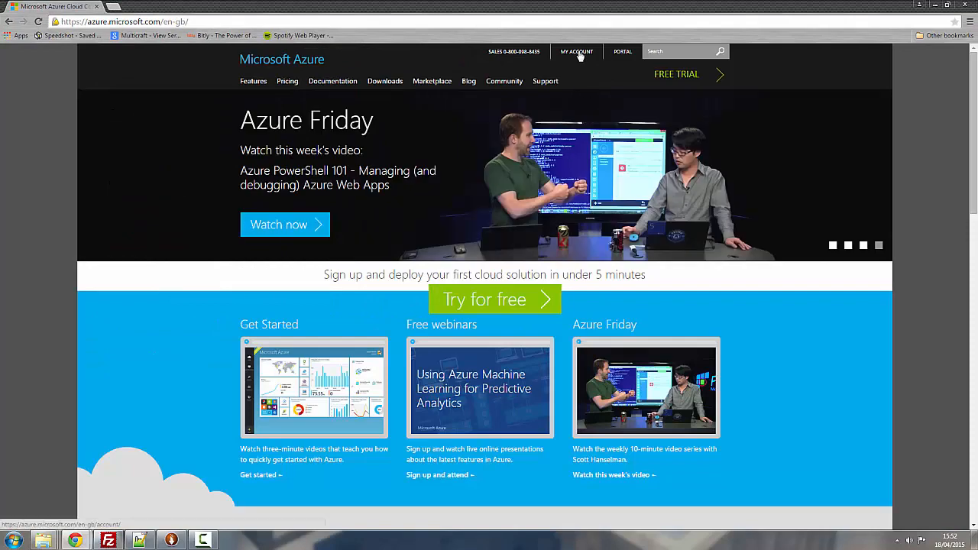
left_click(578, 52)
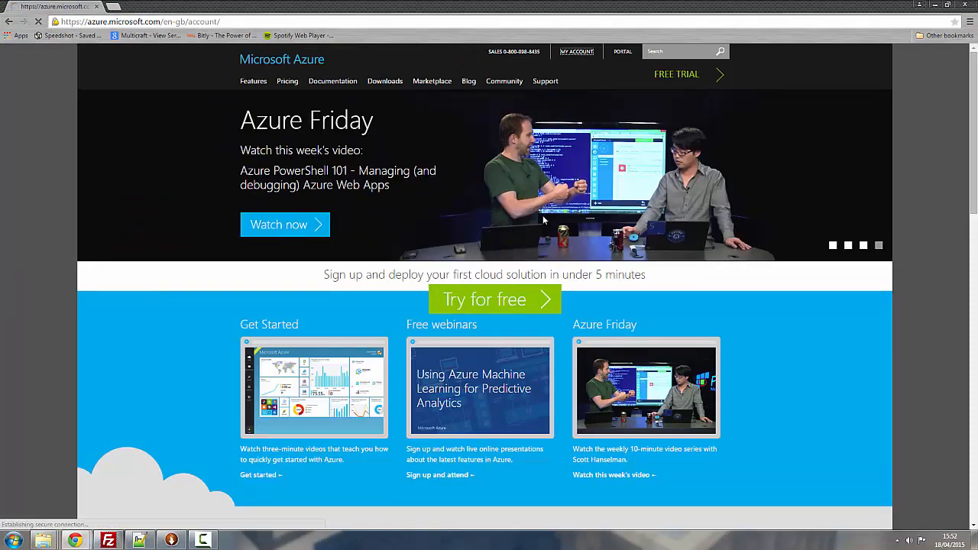
left_click(578, 52)
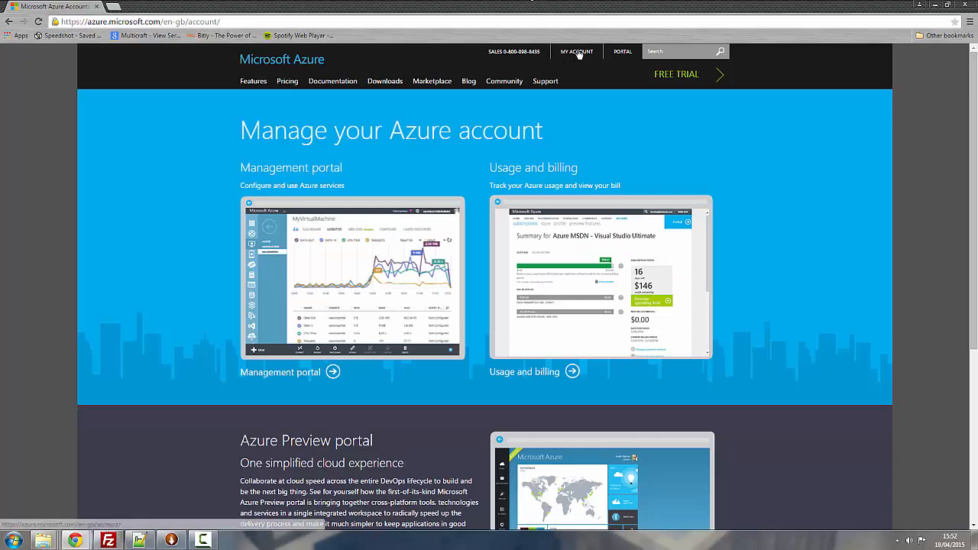
mouse_move(603, 52)
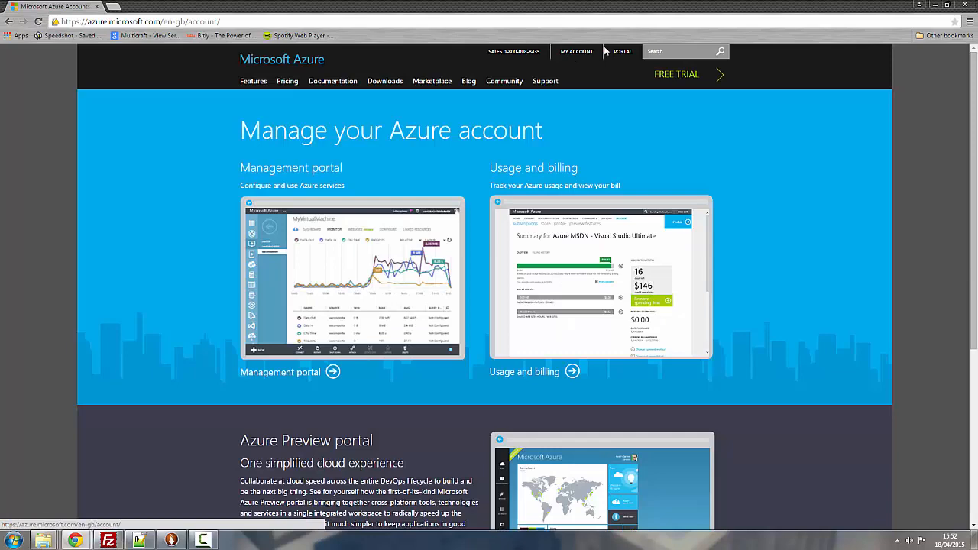
scroll("down", 3)
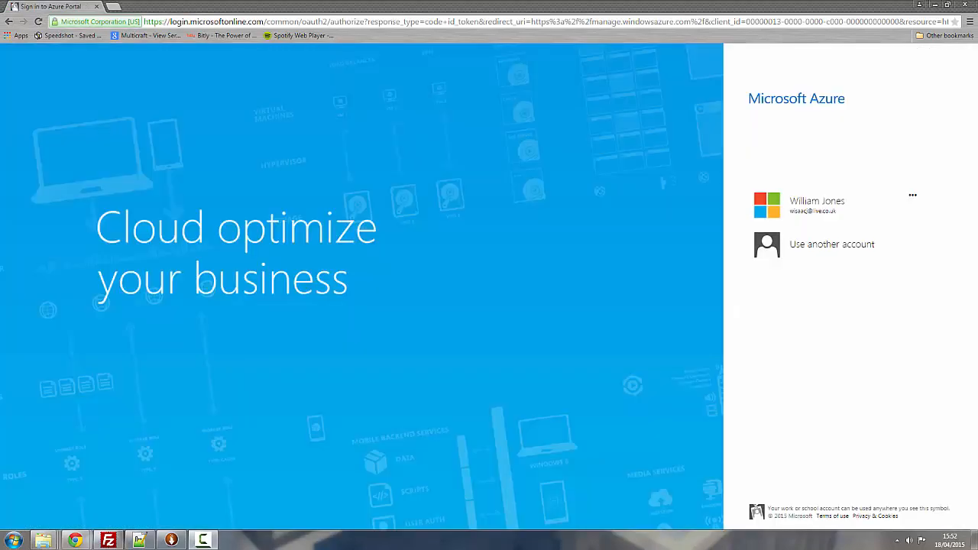
- Sign in with another Microsoft account's email and password to reach the management portal
left_click(817, 205)
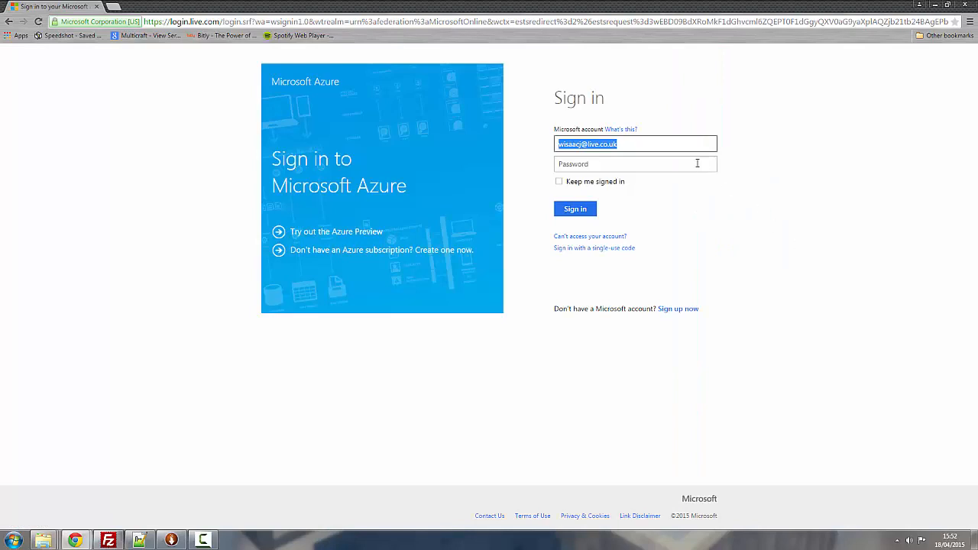
type("••••")
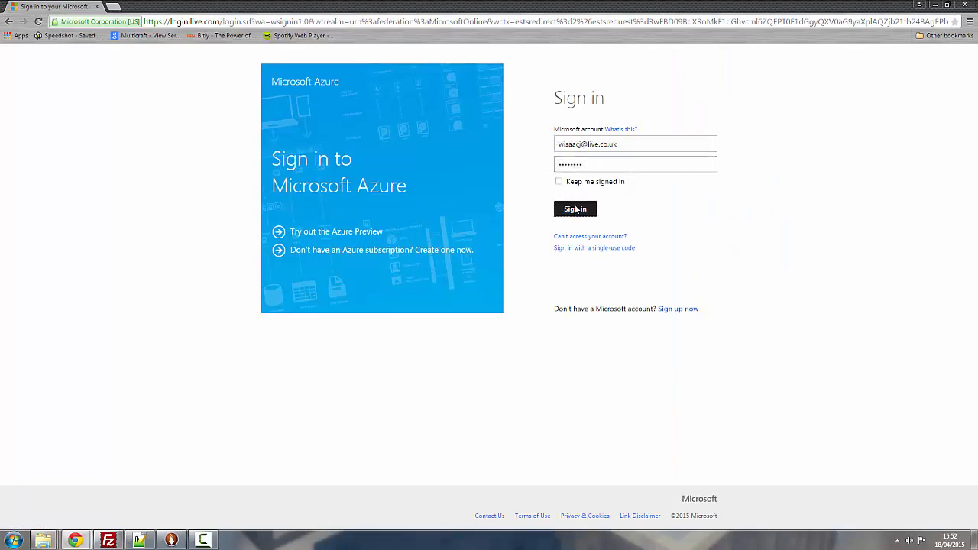
left_click(575, 208)
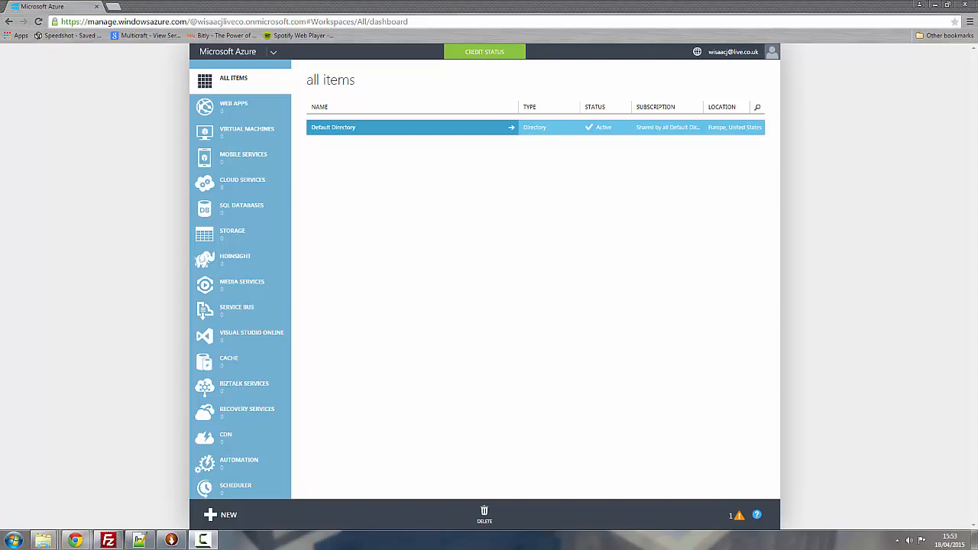
mouse_move(247, 113)
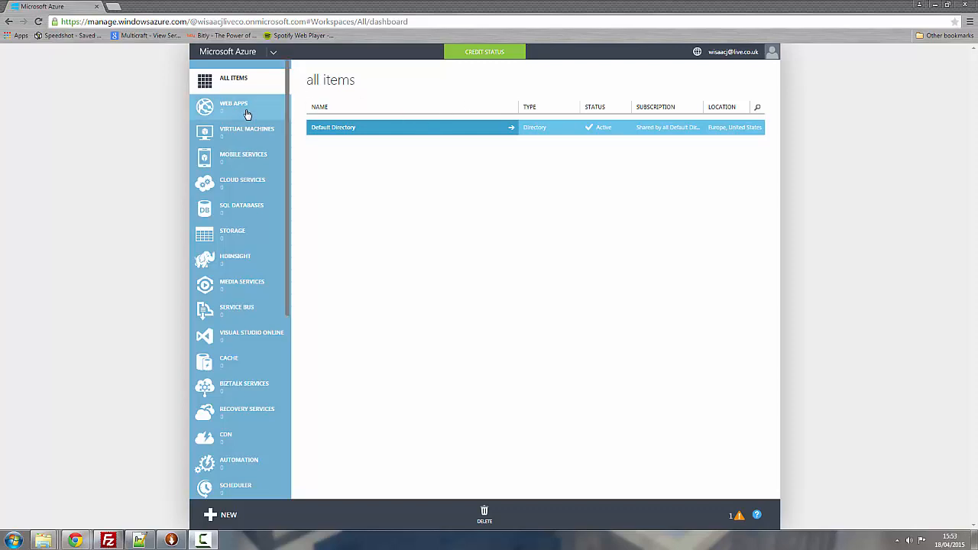
- Show the WEB APPS section, which lists no web apps yet
left_click(233, 106)
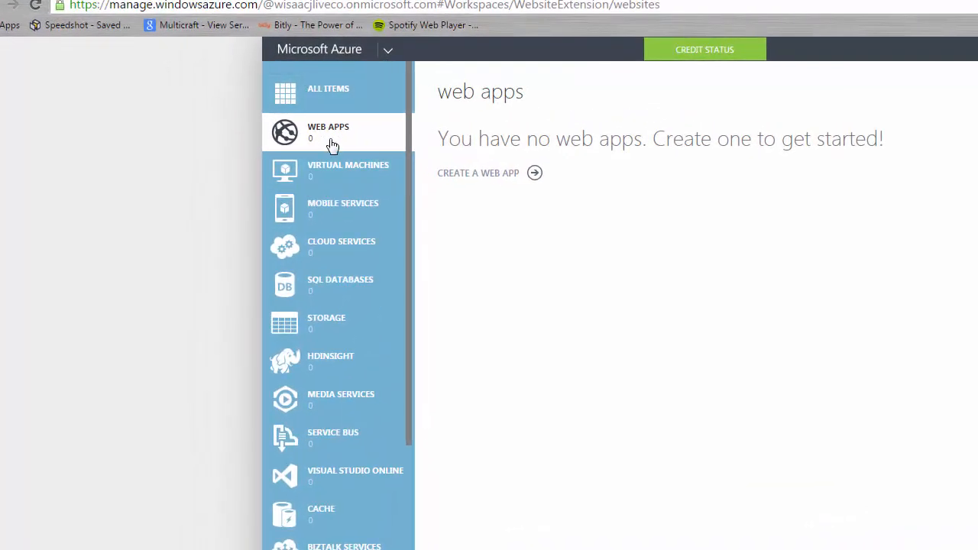
mouse_move(484, 226)
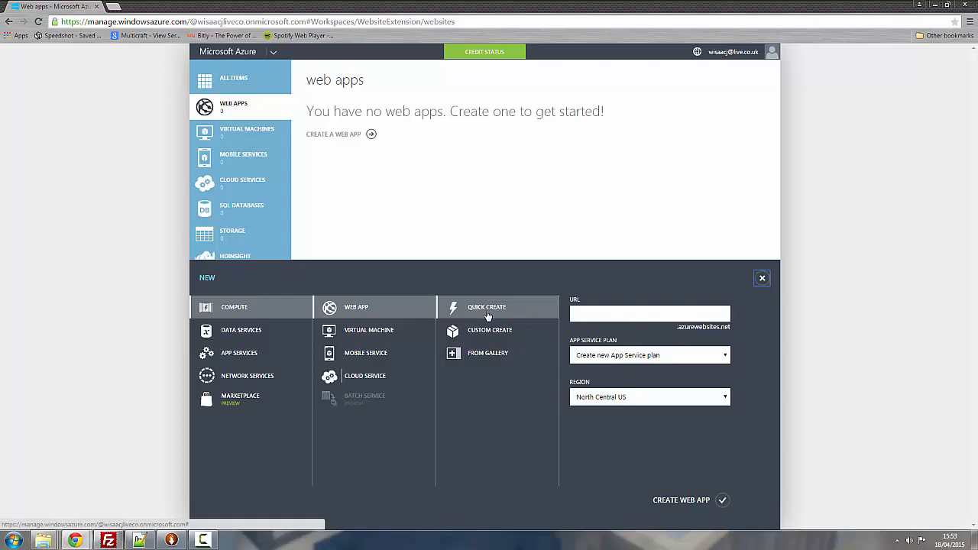
- Quick-create a web app with URL 'willisaac' hosted in the West Europe region
type("willisaac")
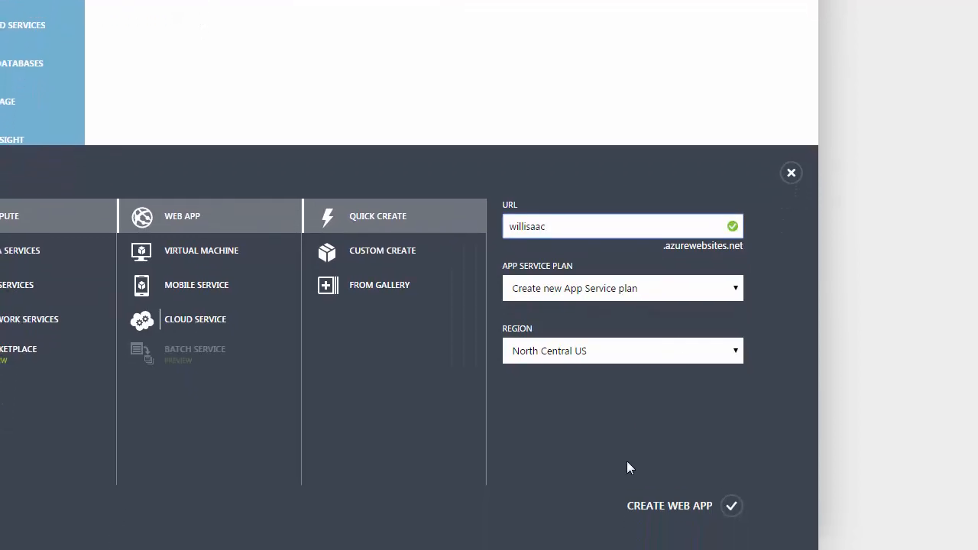
left_click(624, 350)
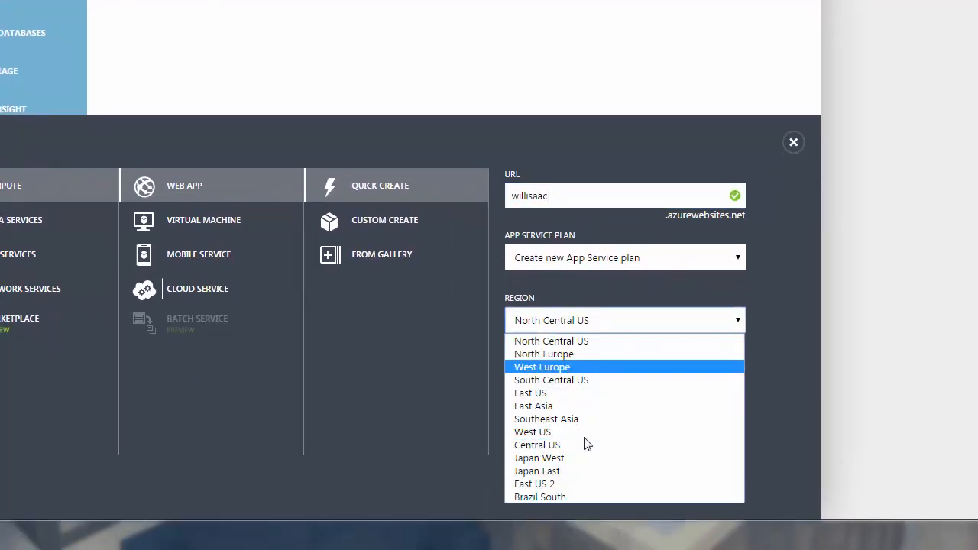
left_click(541, 367)
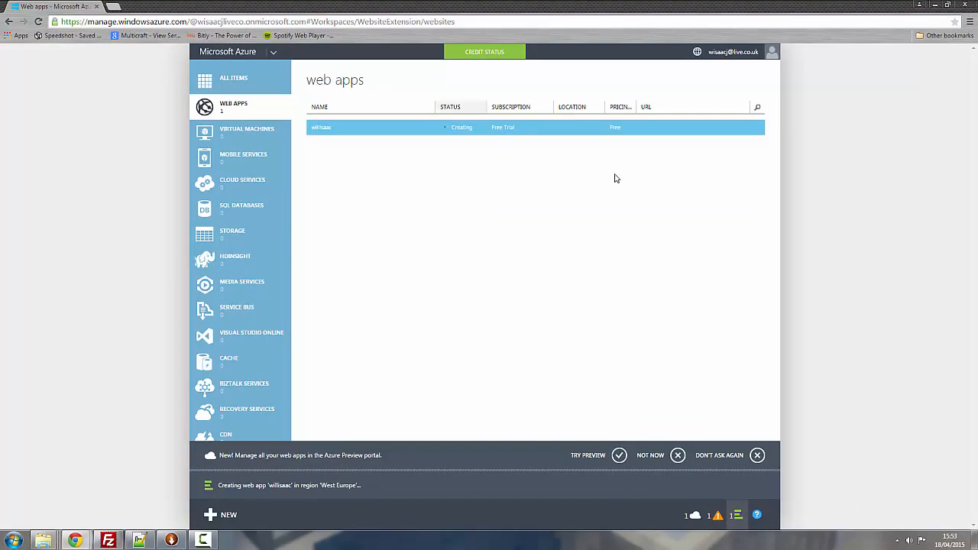
mouse_move(471, 180)
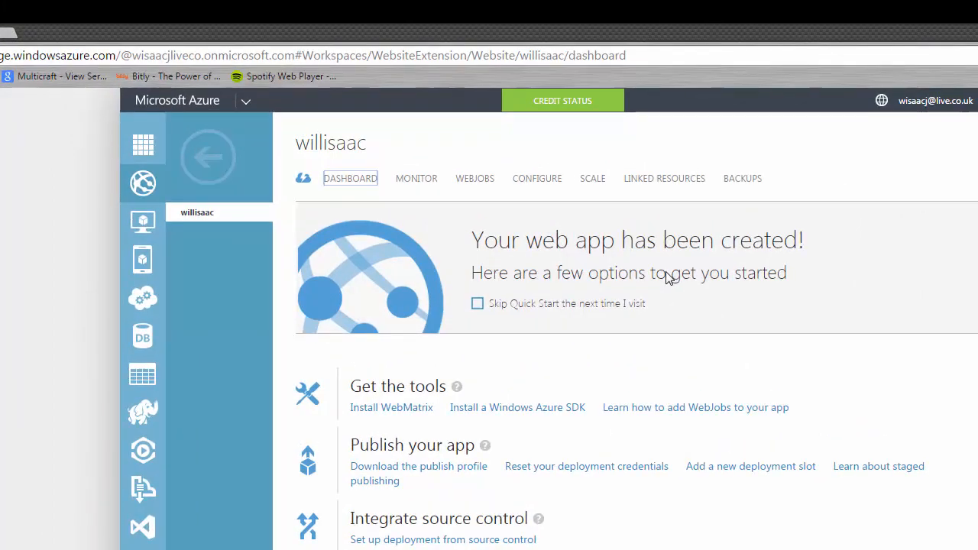
- Reset the deployment credentials to user 'willisaac' with a new confirmed password and save
scroll("down", 3)
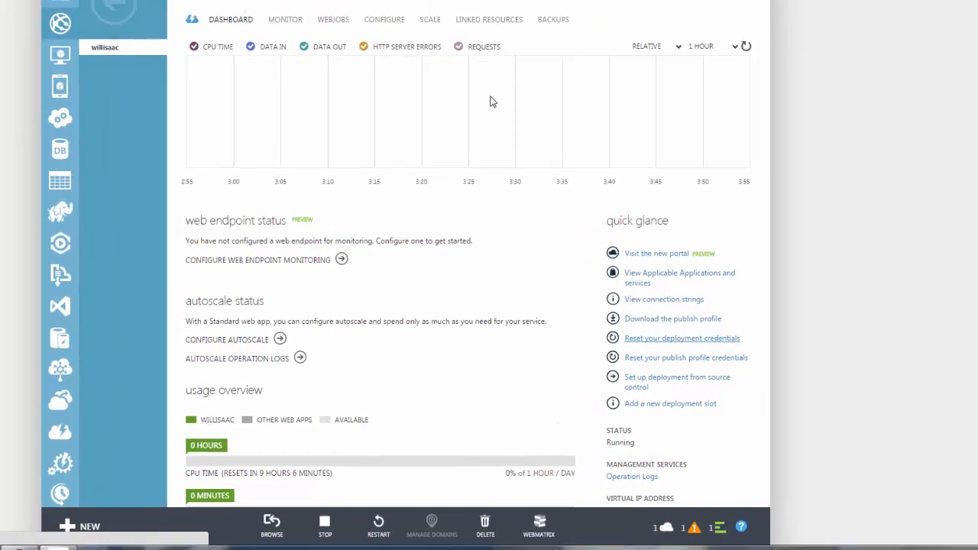
left_click(682, 338)
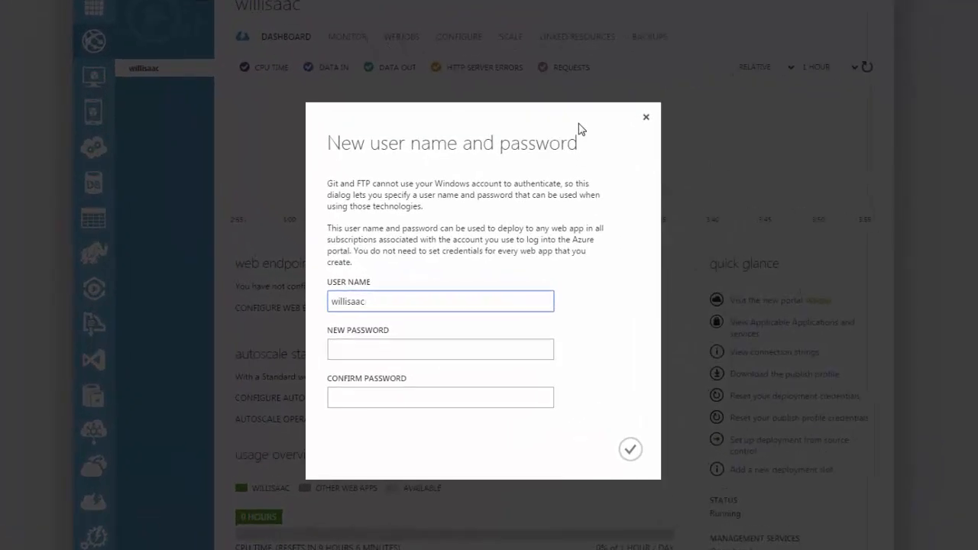
left_click(440, 302)
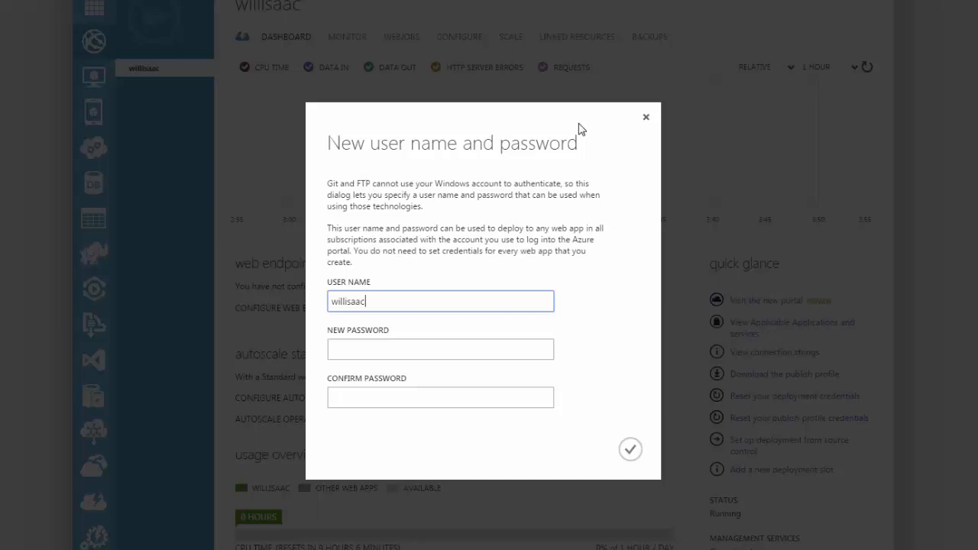
left_click(645, 117)
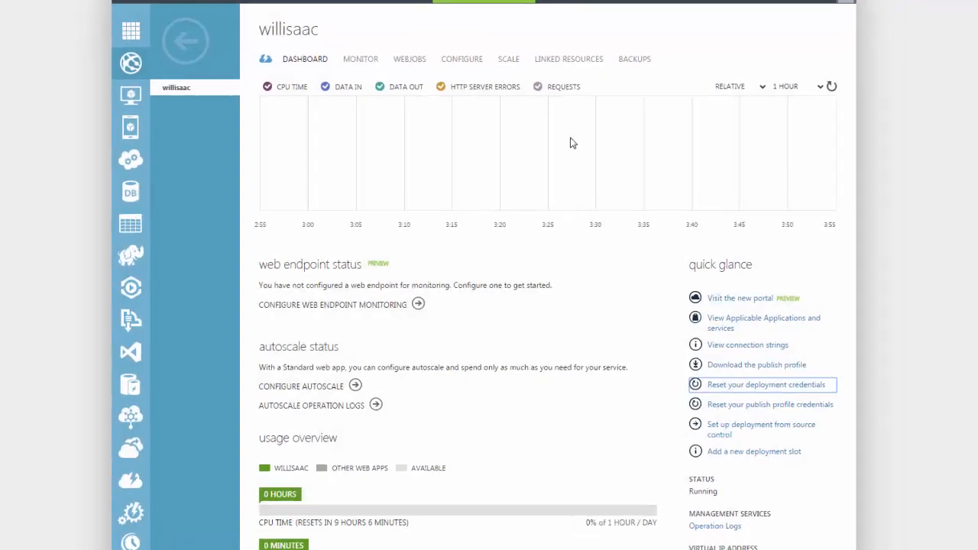
scroll("down", 3)
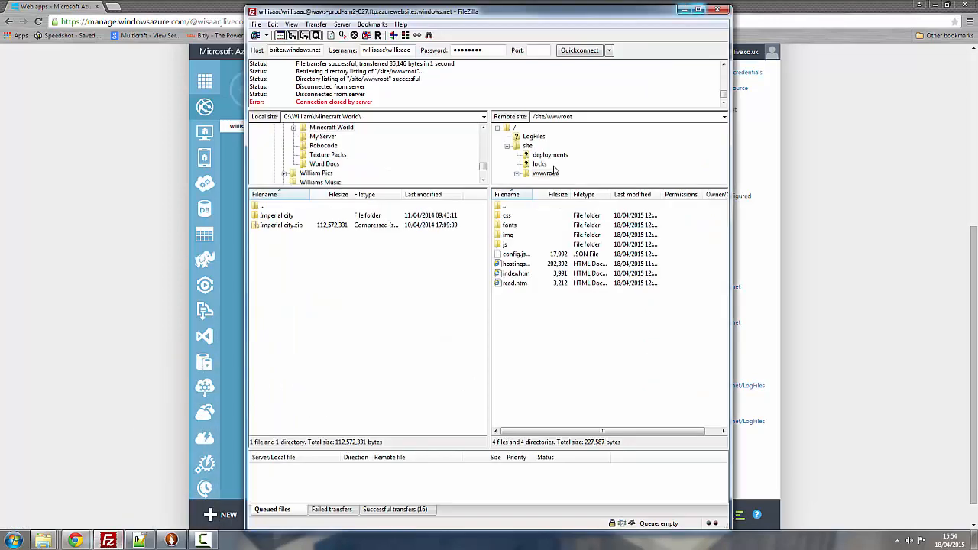
mouse_move(684, 7)
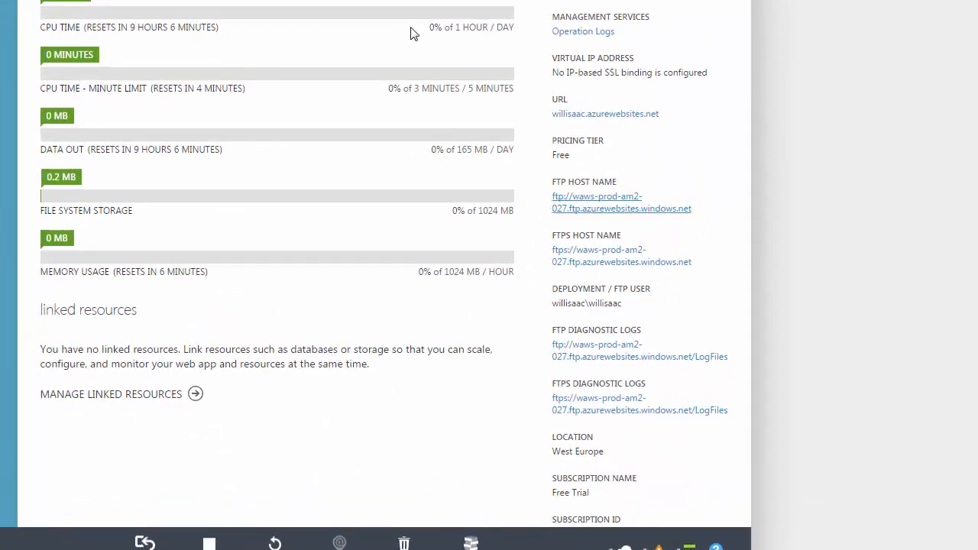
- Quickconnect to the Azure FTP host as willisaac\willisaac with the deployment password
double_click(642, 208)
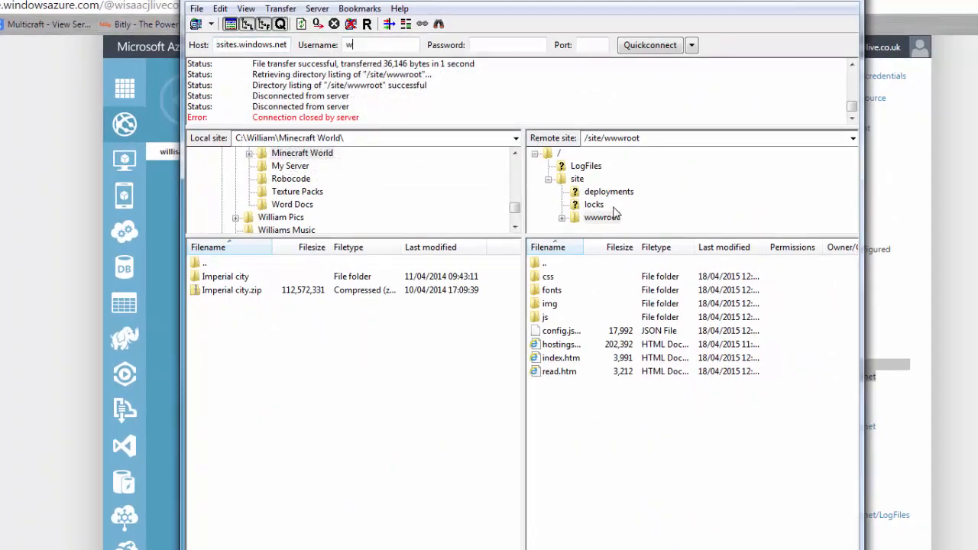
type("illis")
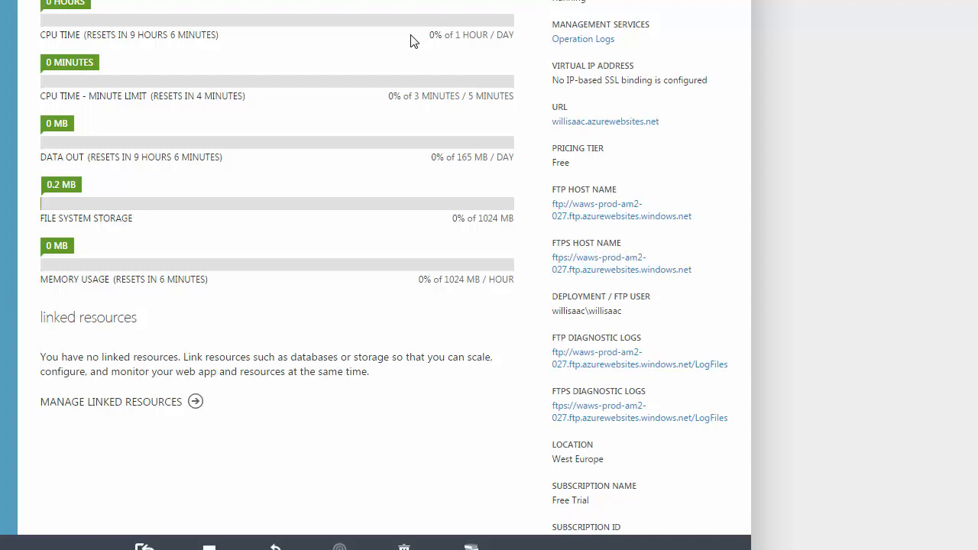
double_click(587, 311)
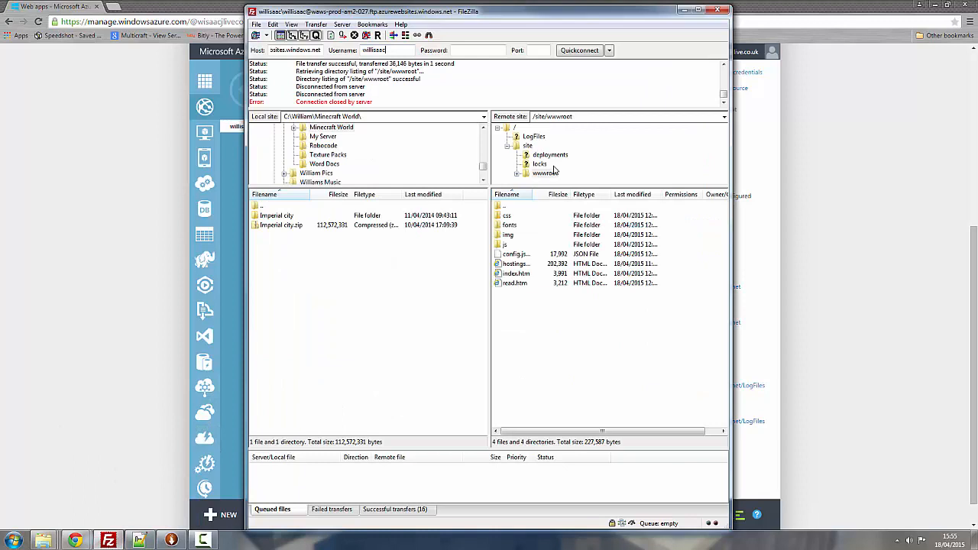
type("\\willisaac")
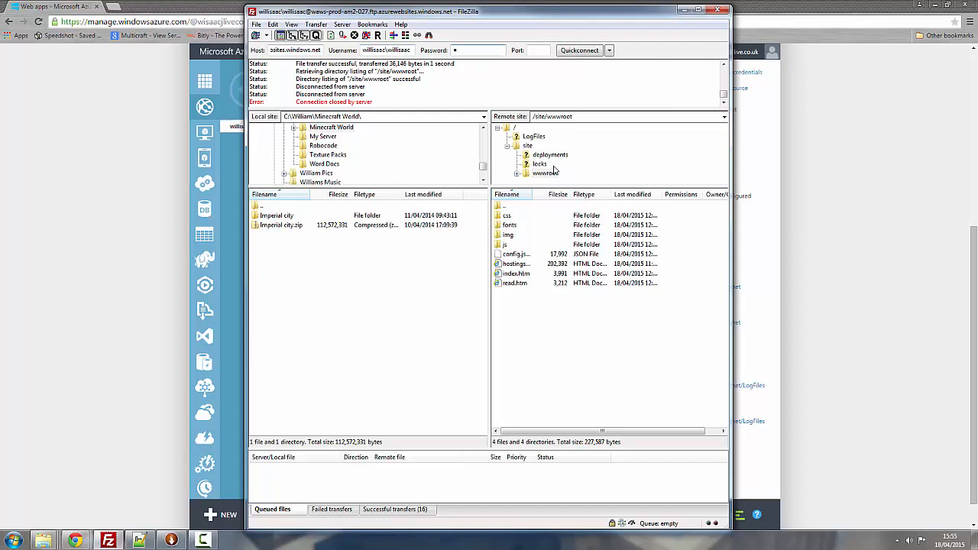
type("password")
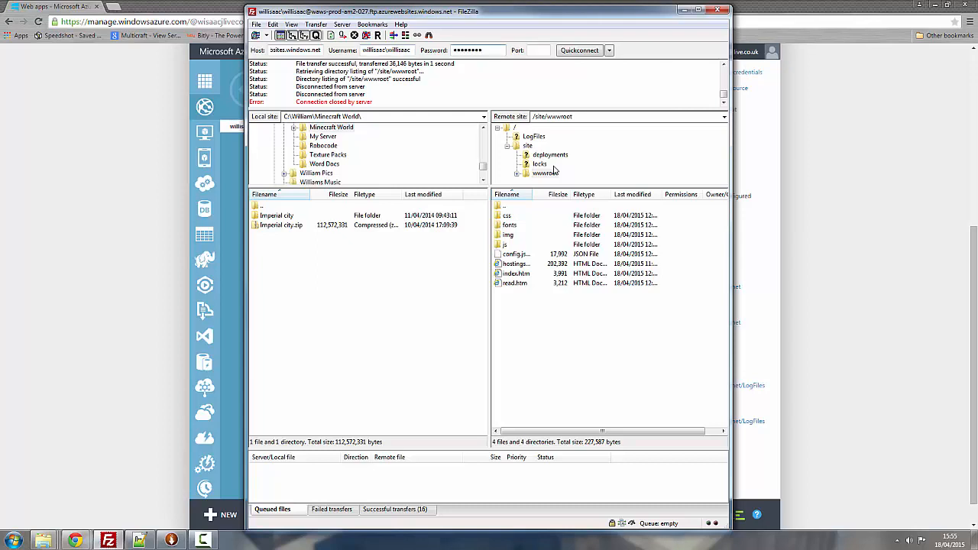
left_click(578, 50)
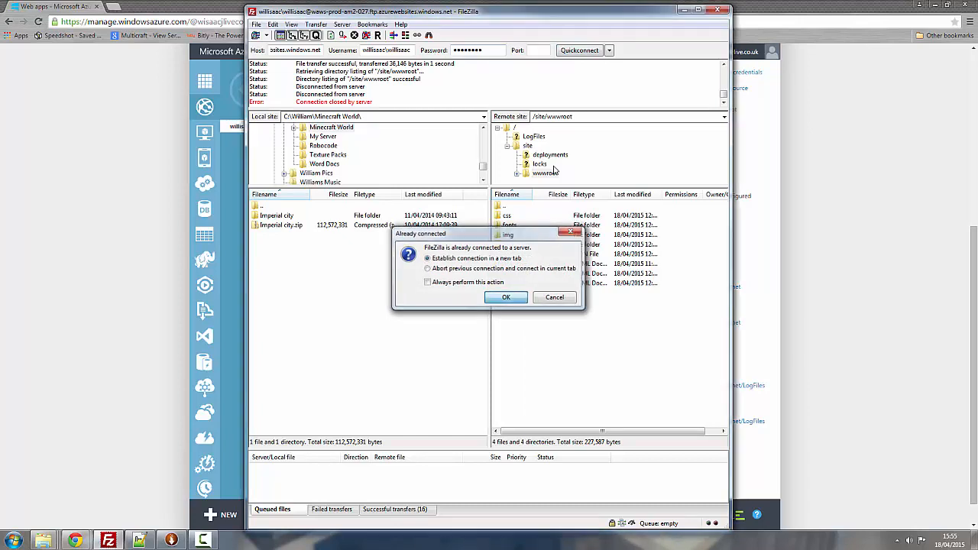
- Connect in a new tab and enter the site's wwwroot folder on the remote server
left_click(506, 297)
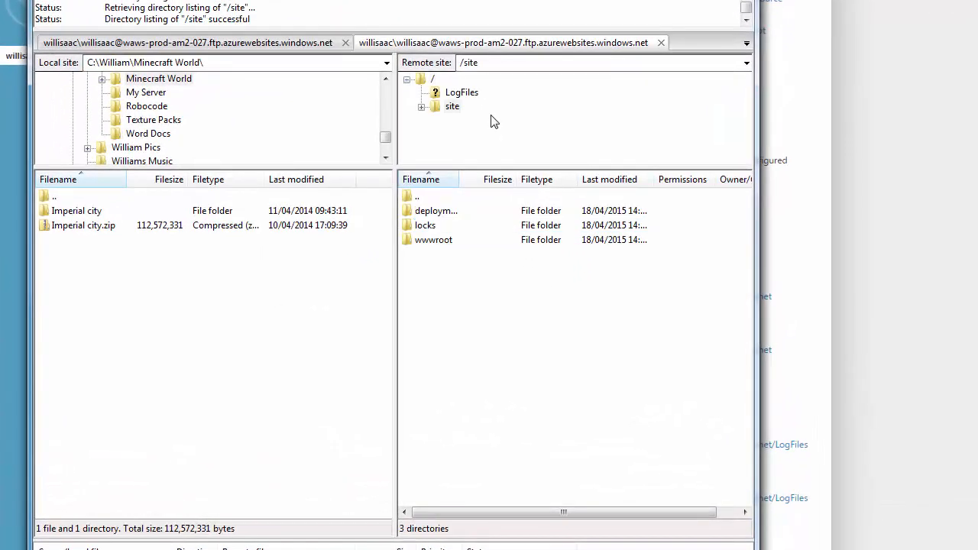
left_click(434, 239)
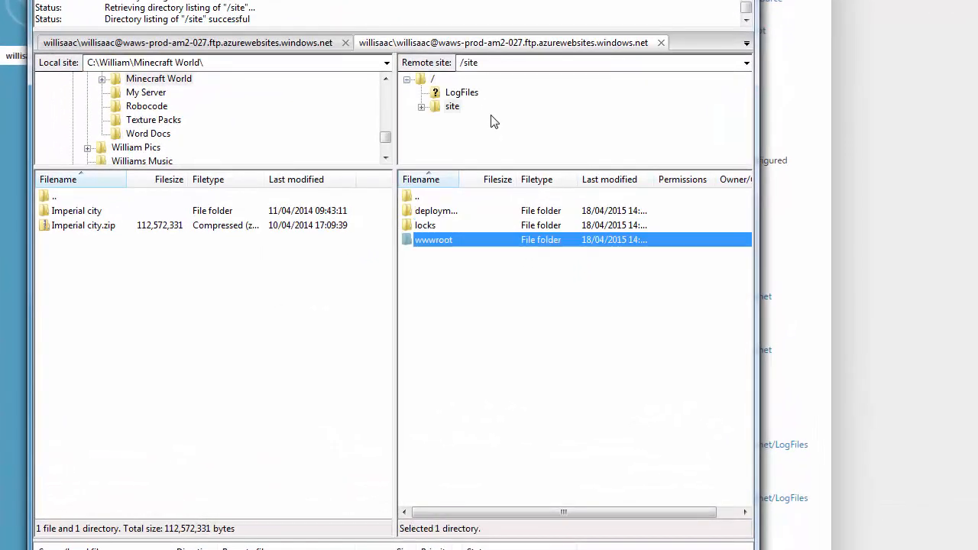
double_click(434, 238)
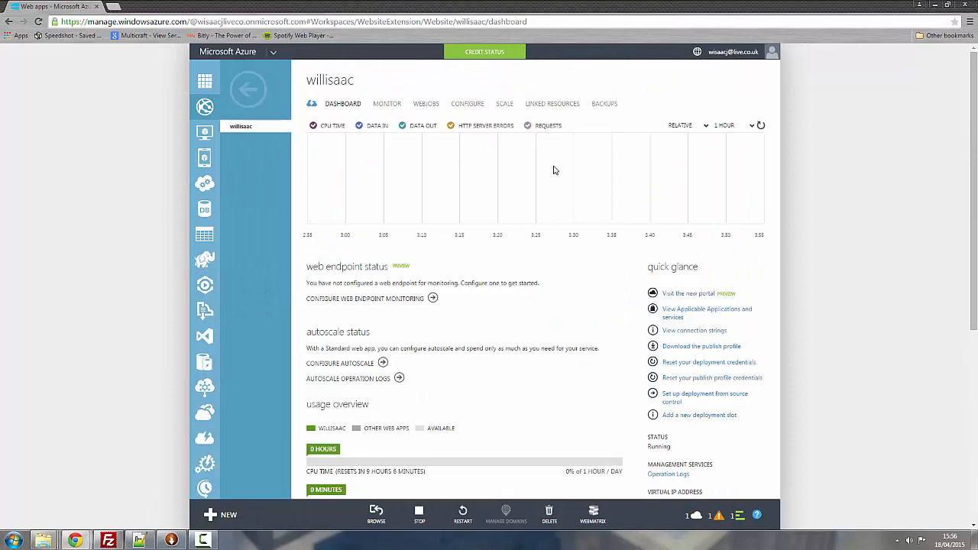
- Return to the web apps list and launch willisaac.azurewebsites.net in the browser
left_click(248, 88)
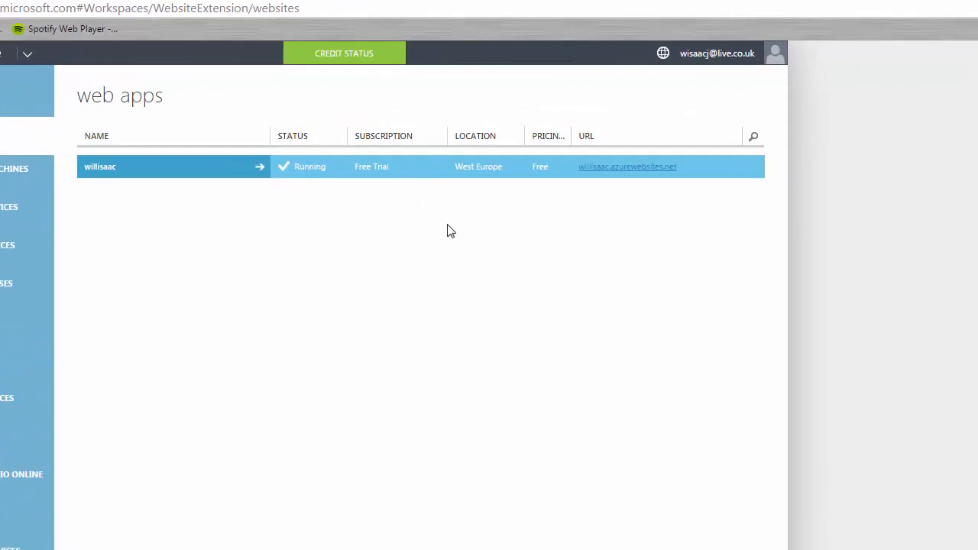
left_click(626, 167)
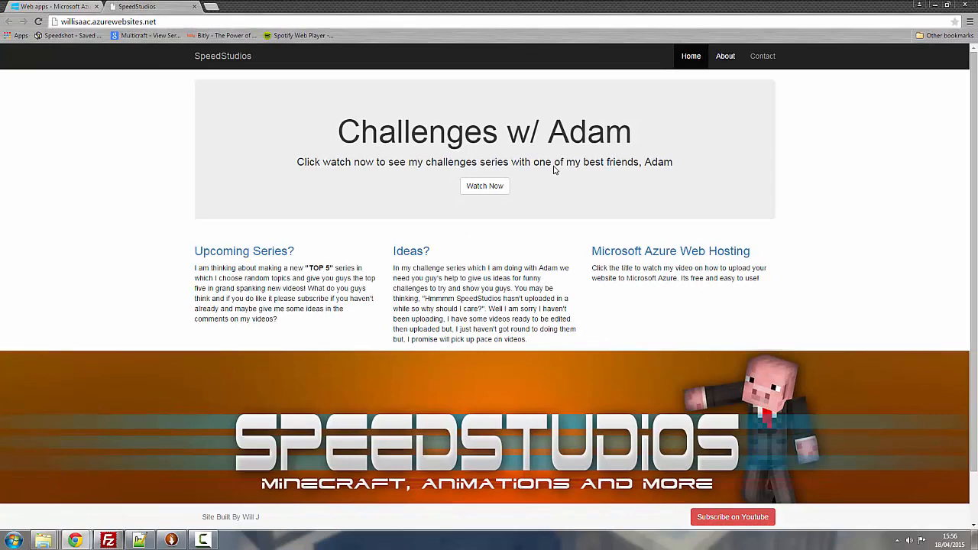
- Visit the About SpeedStudios page and close the contact email popup
left_click(761, 55)
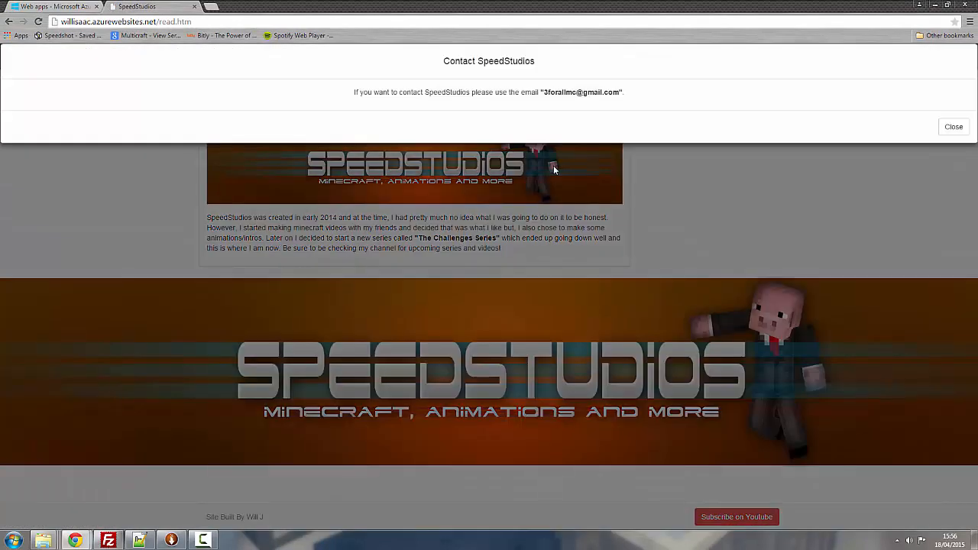
left_click(954, 125)
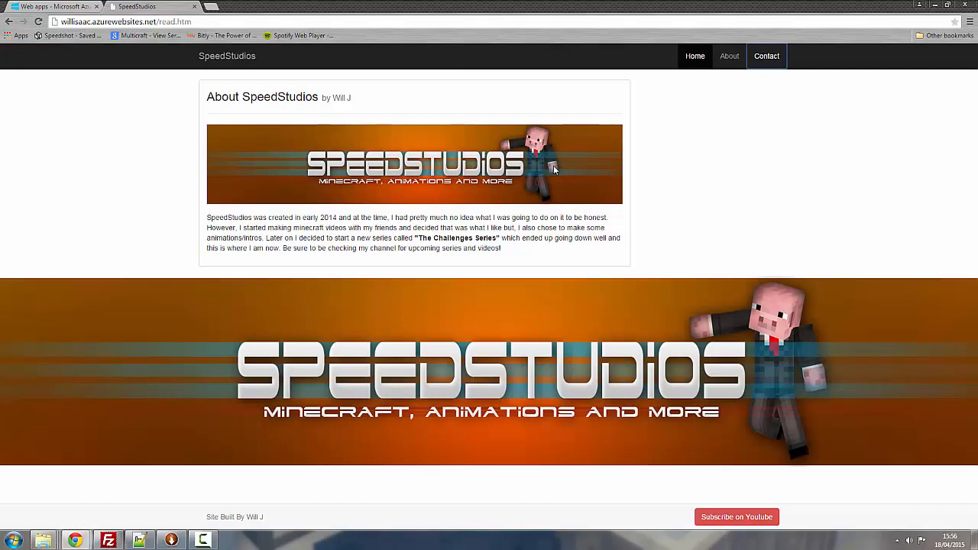